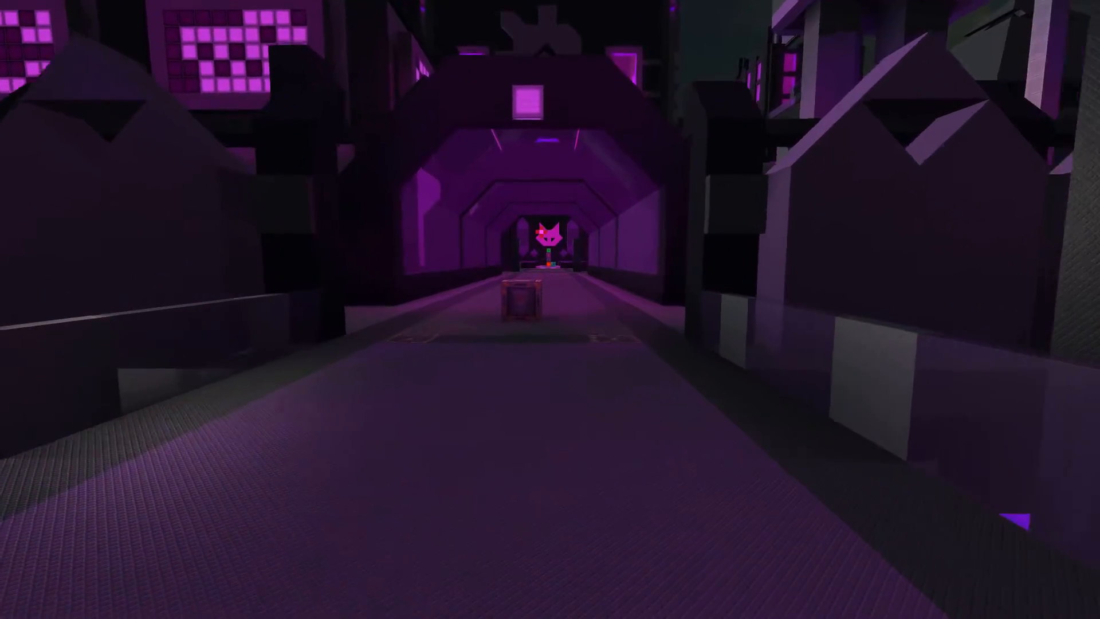
Walk along the purple street to the building entrance below the pink cat emblem tunnel.
key("w")
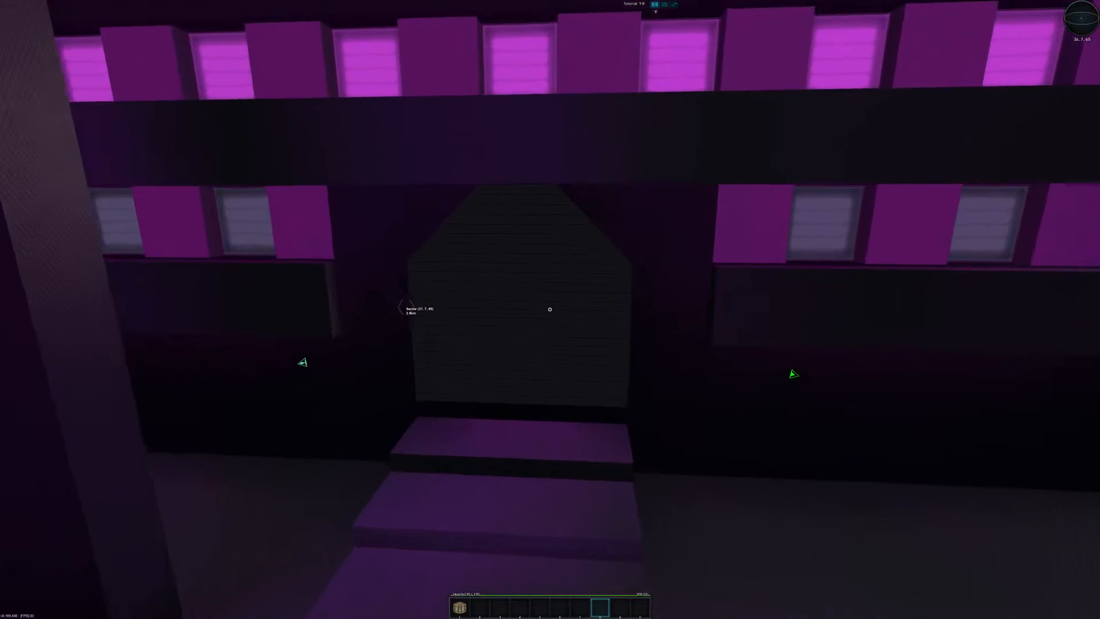
mouse_move(550, 310)
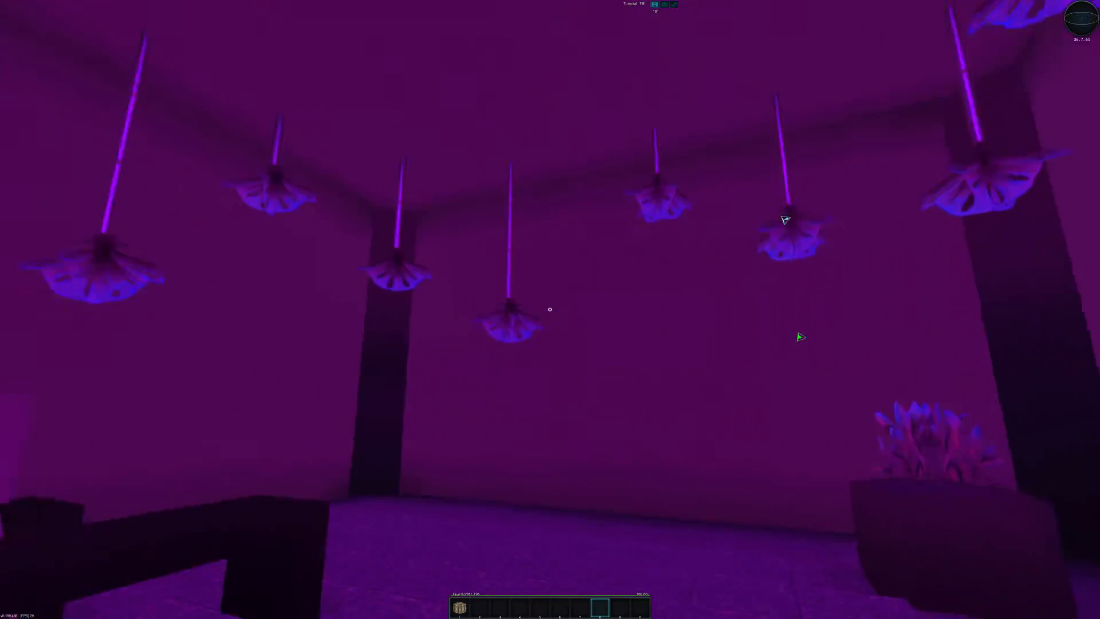